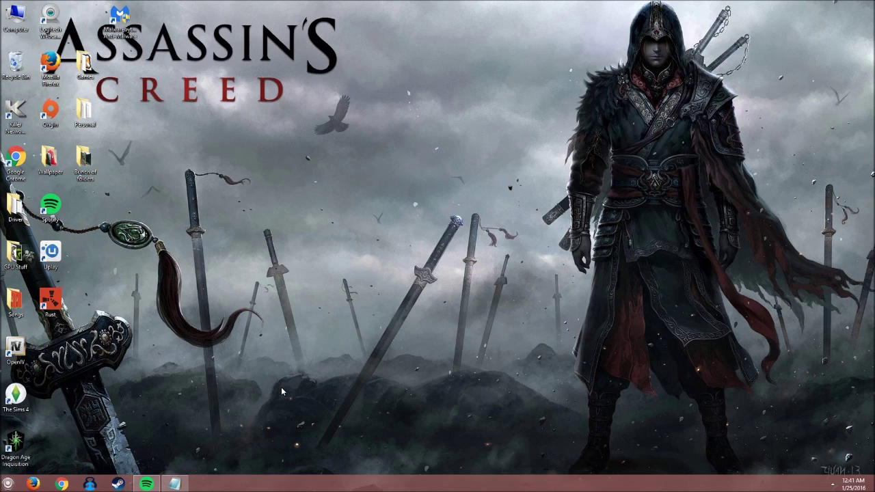
mouse_move(238, 323)
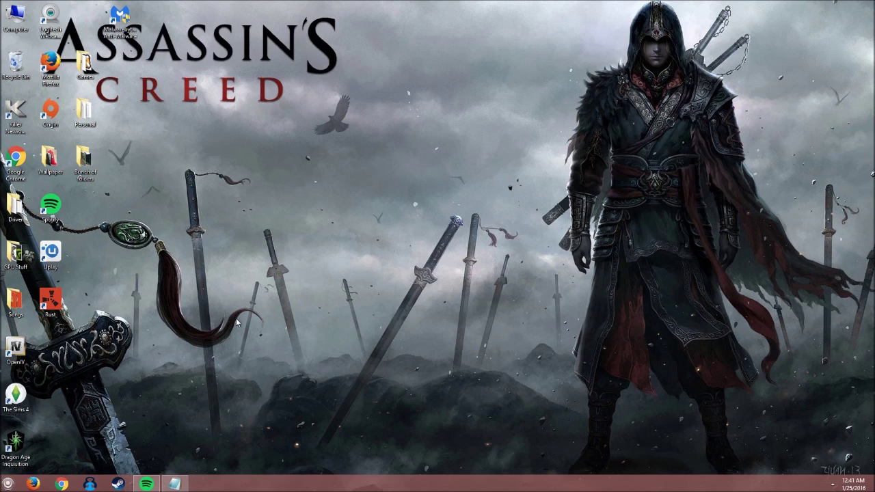
mouse_move(269, 200)
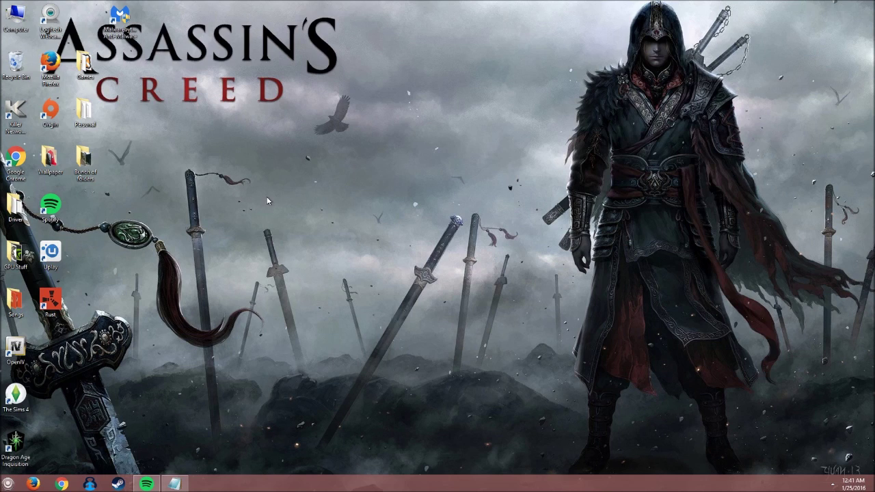
mouse_move(261, 192)
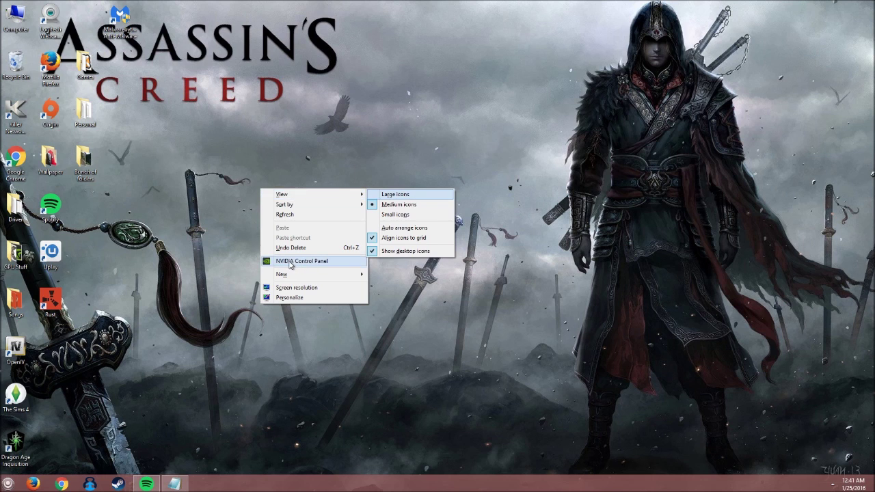
Set the desktop scaling mode to Full-screen under Adjust Desktop Size and Position.
click(302, 261)
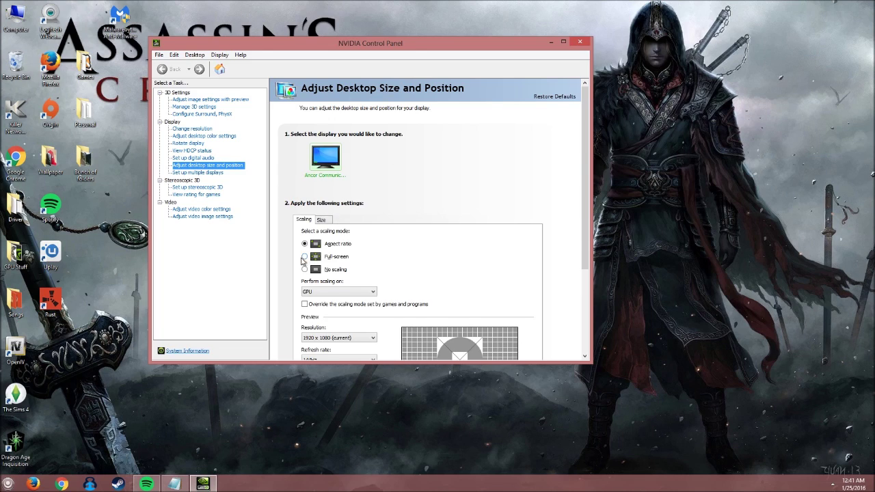
click(303, 257)
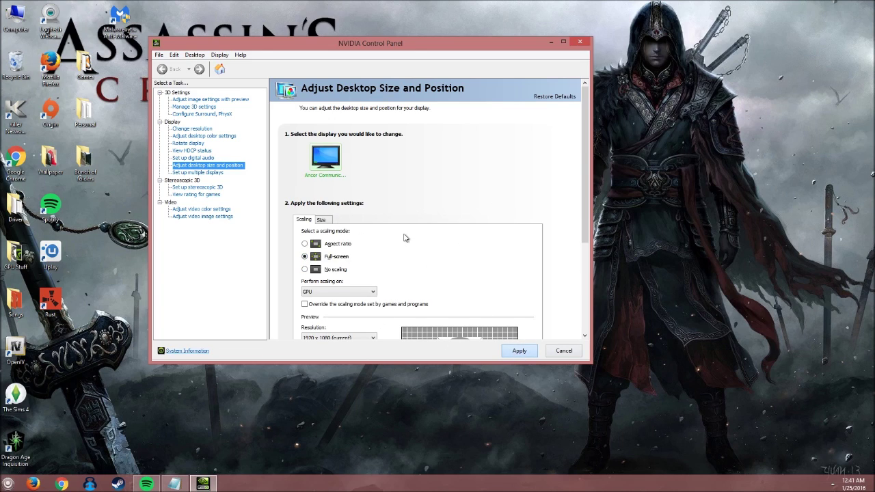
mouse_move(440, 250)
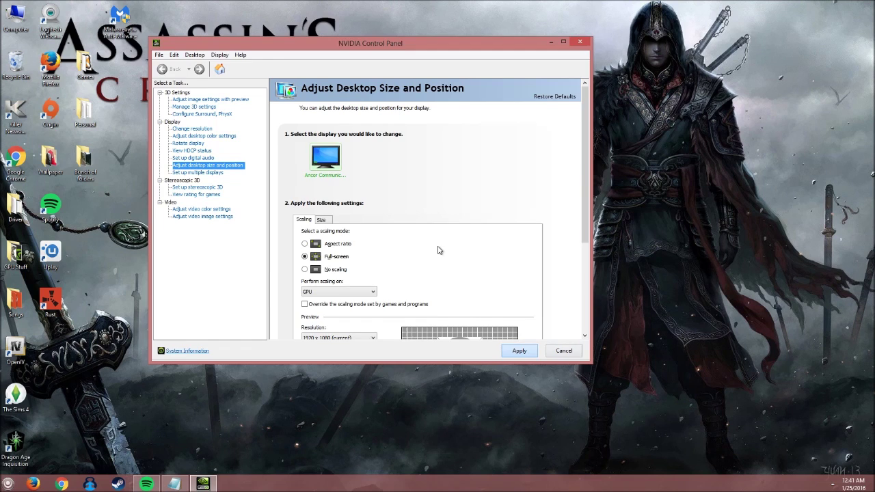
mouse_move(231, 156)
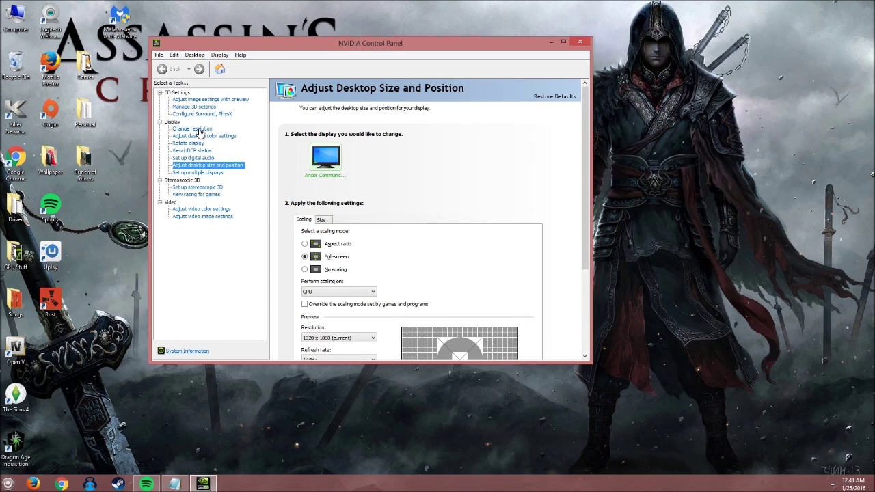
Change the display resolution to 1024 × 768 and apply it.
click(193, 128)
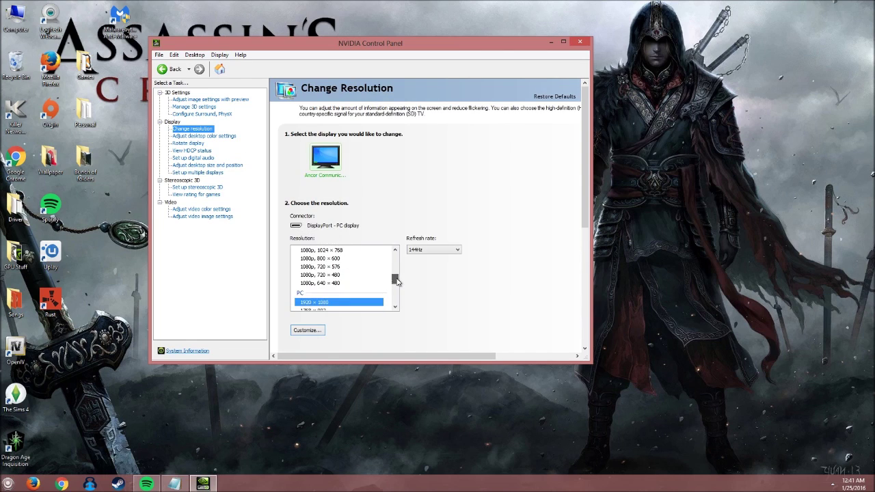
scroll(down, 3)
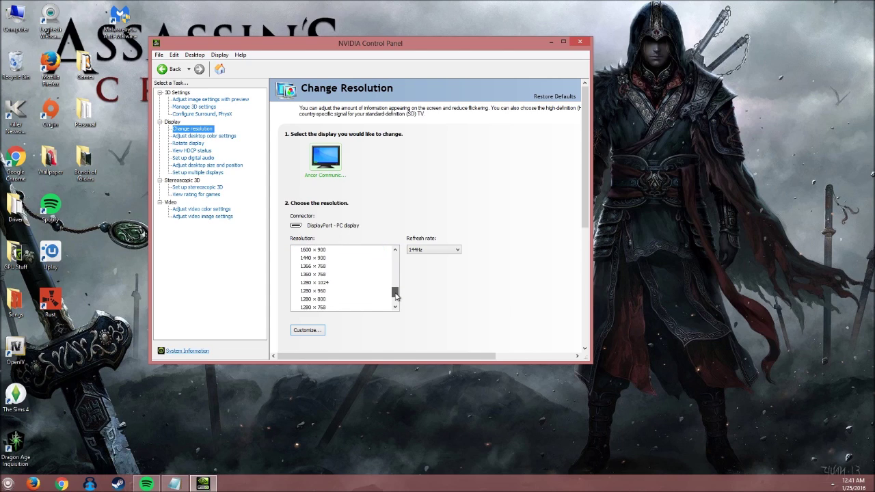
scroll(down, 3)
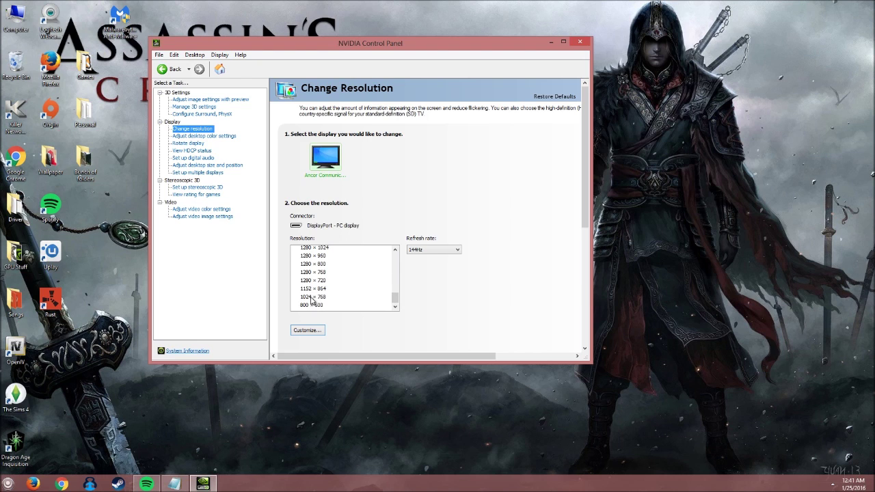
click(312, 297)
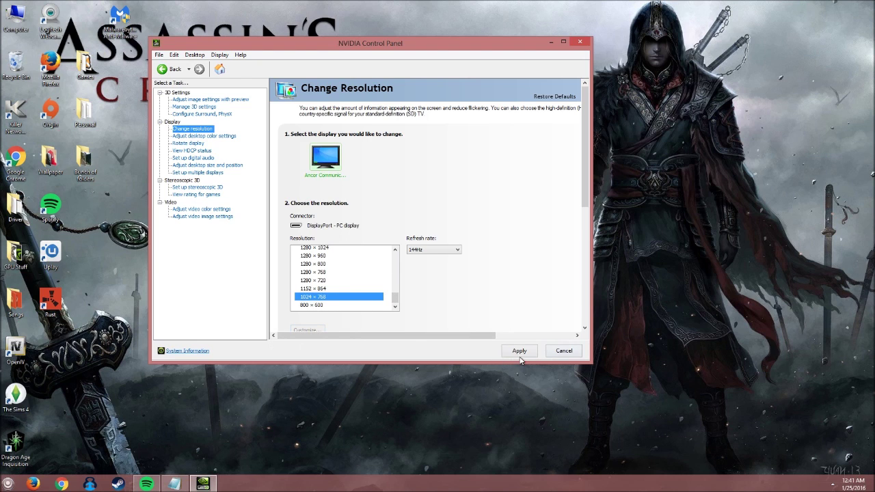
click(520, 350)
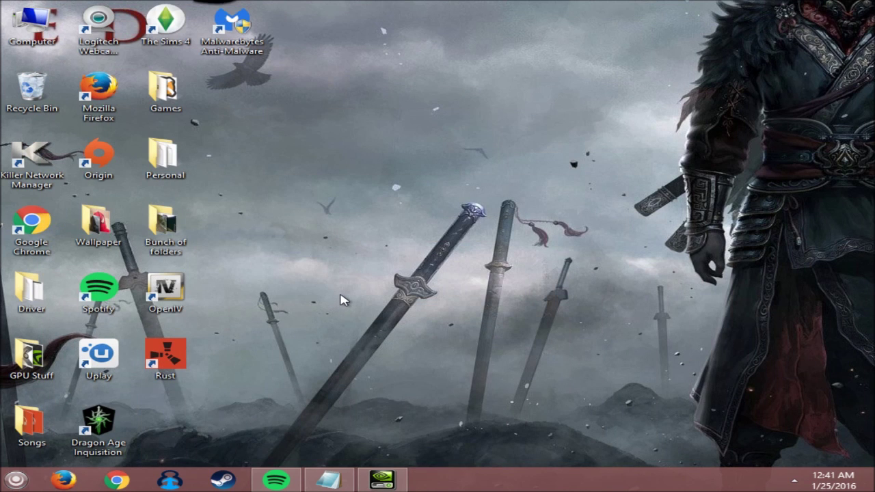
Launch Rust from its desktop shortcut, bringing up the Rust Configuration dialog at 1024 × 768.
click(165, 355)
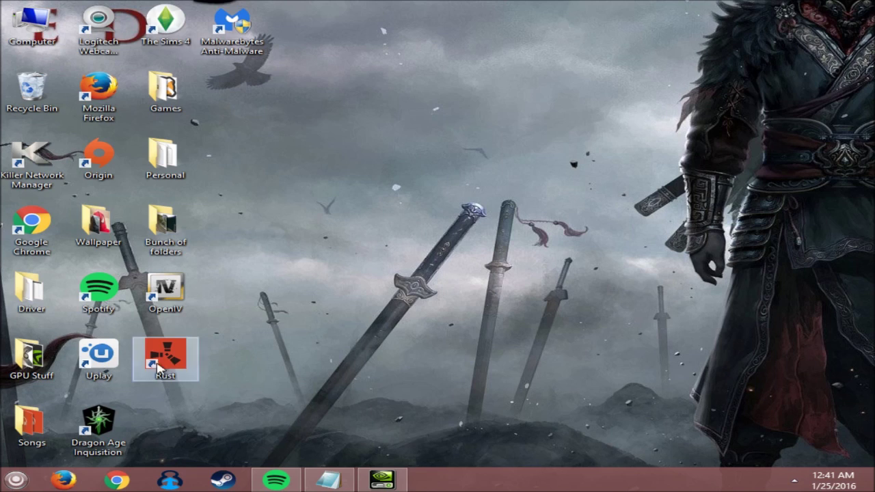
mouse_move(165, 356)
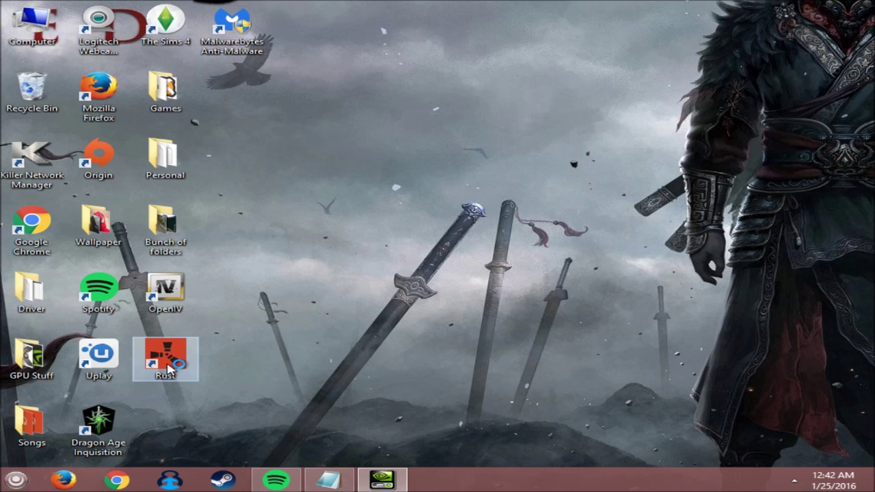
double_click(164, 356)
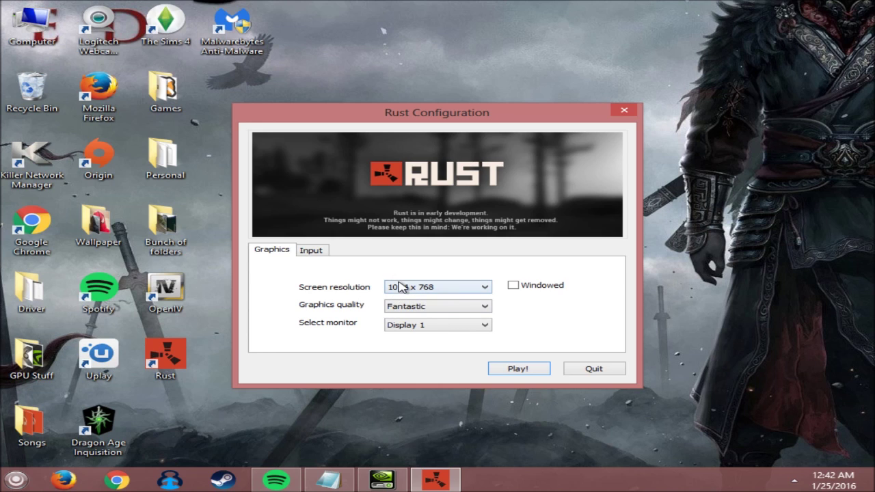
Start the game with Play! and go to the OPTIONS screen showing audio settings.
click(518, 369)
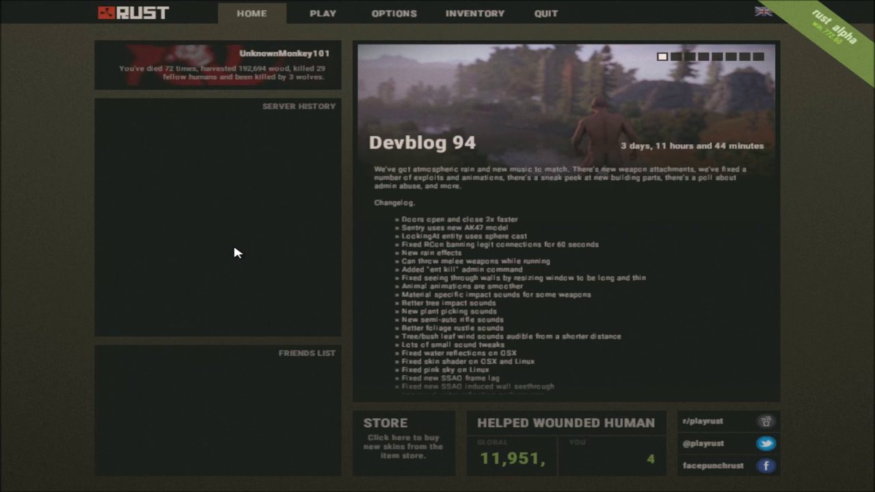
click(394, 14)
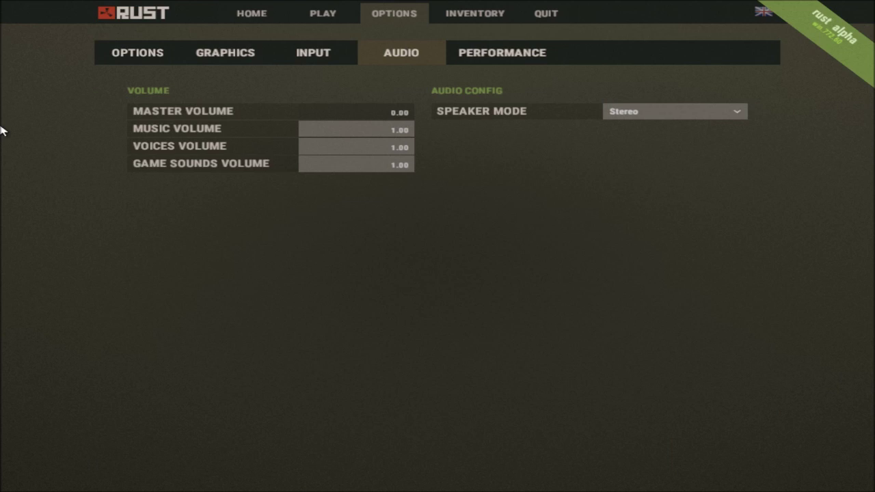